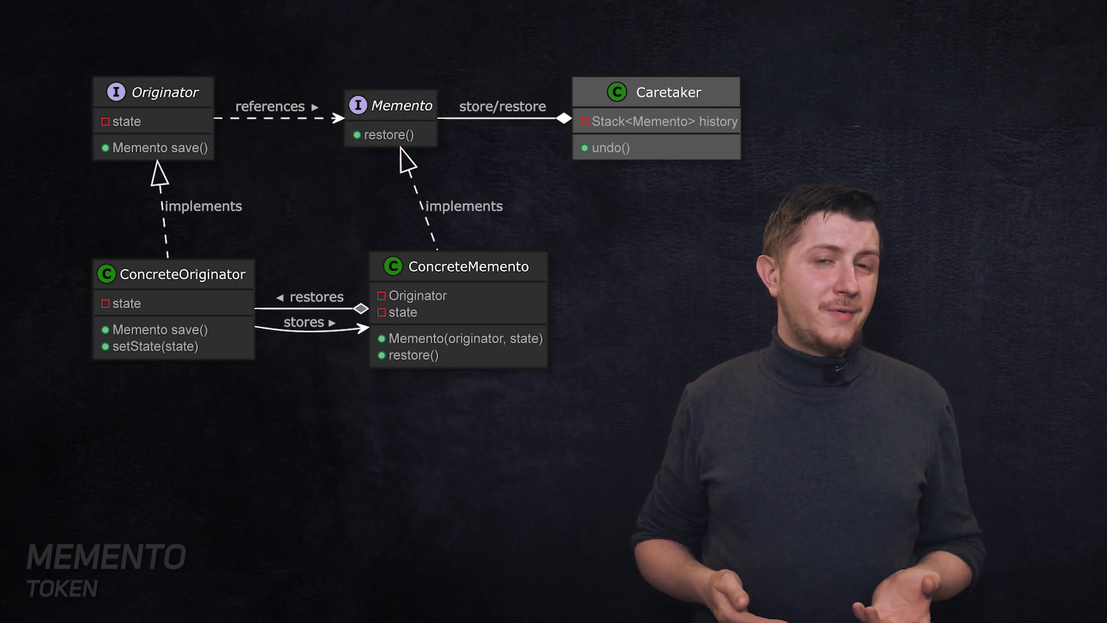
click(153, 147)
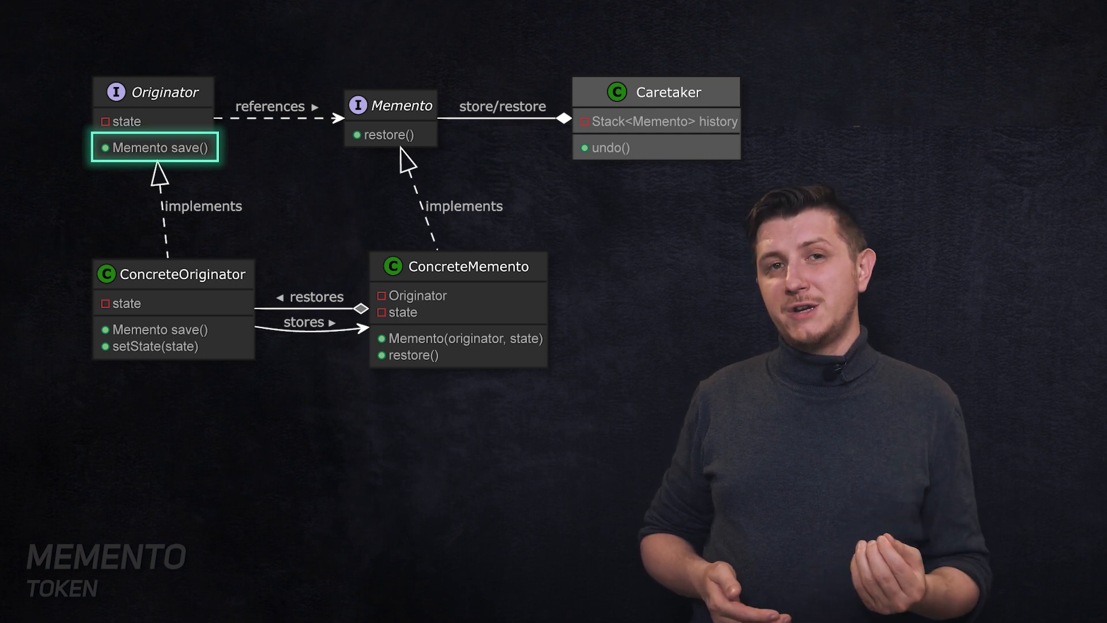